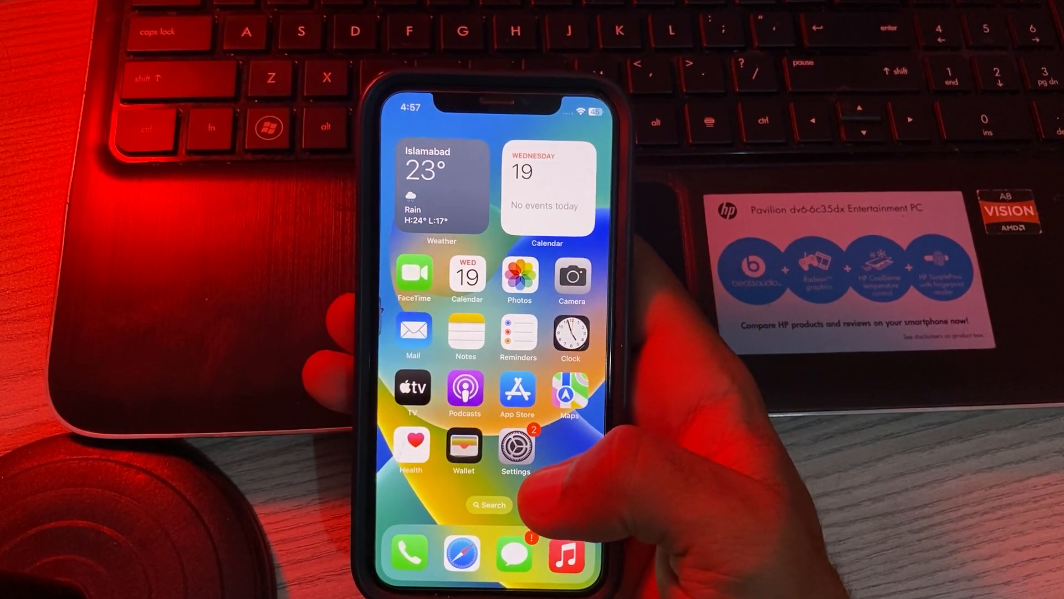
Check Location Services under Privacy & Security, finding the toggle grayed out.
click(515, 447)
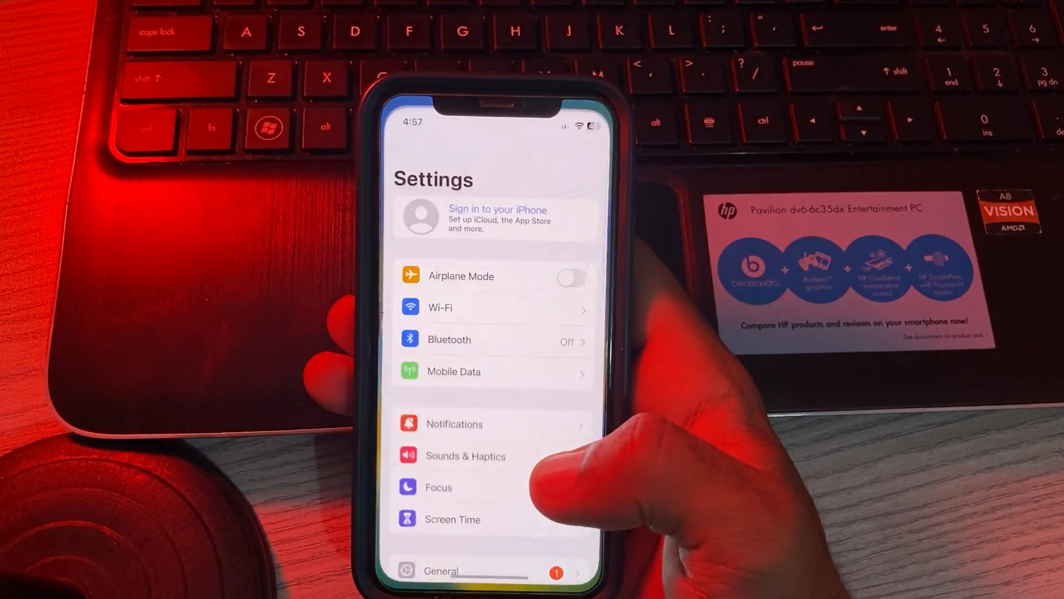
scroll(down, 3)
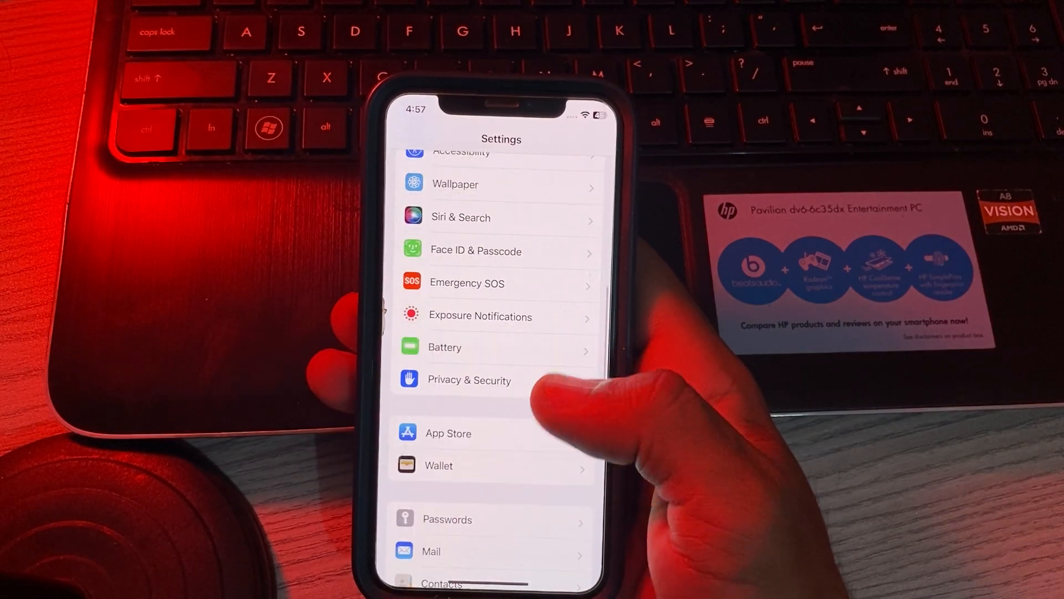
click(469, 381)
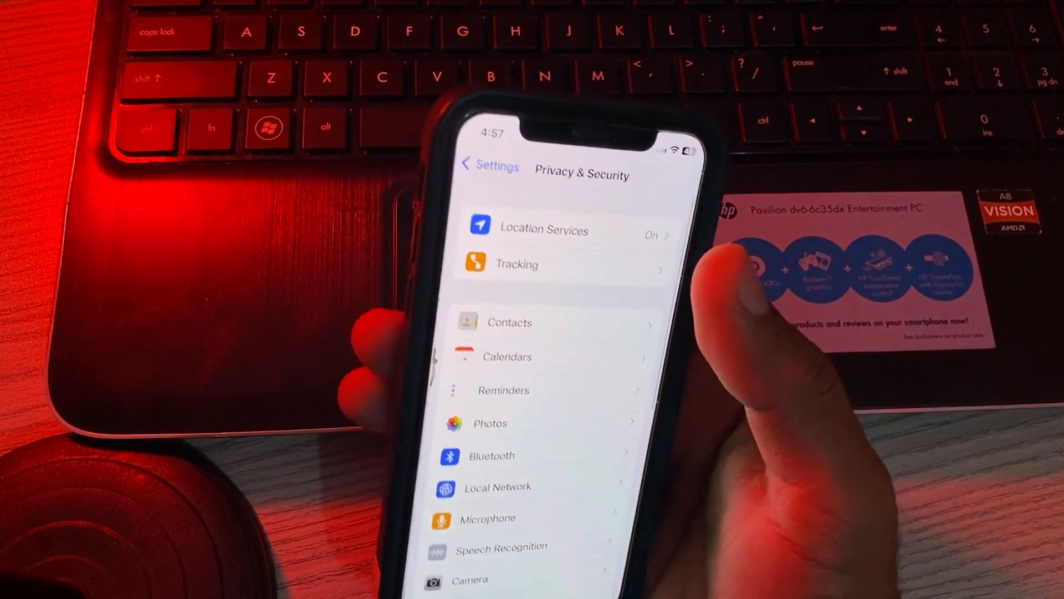
click(543, 230)
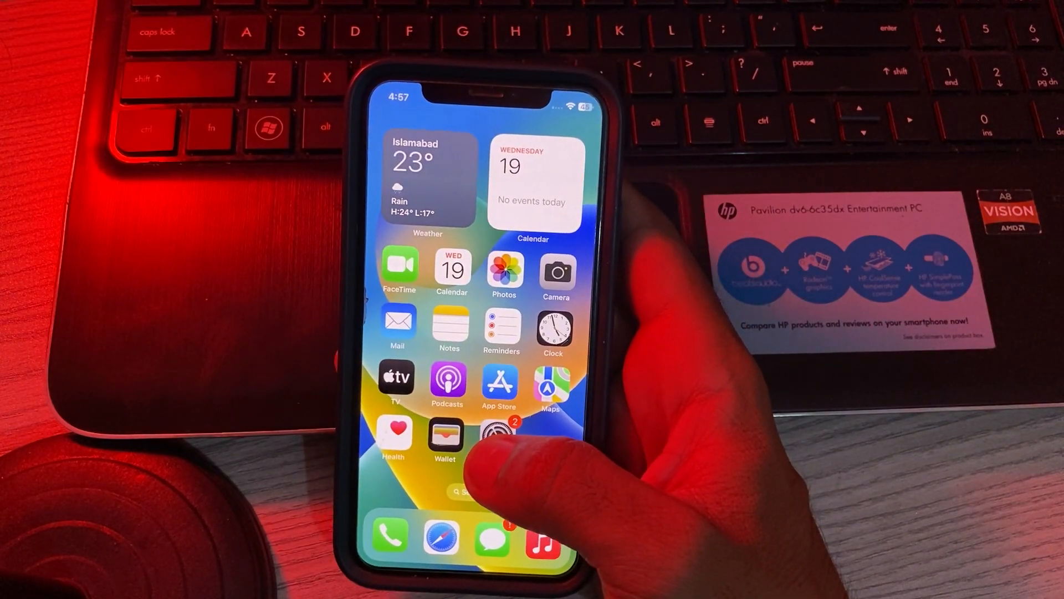
Reach Content & Privacy Restrictions within Screen Time settings.
click(494, 436)
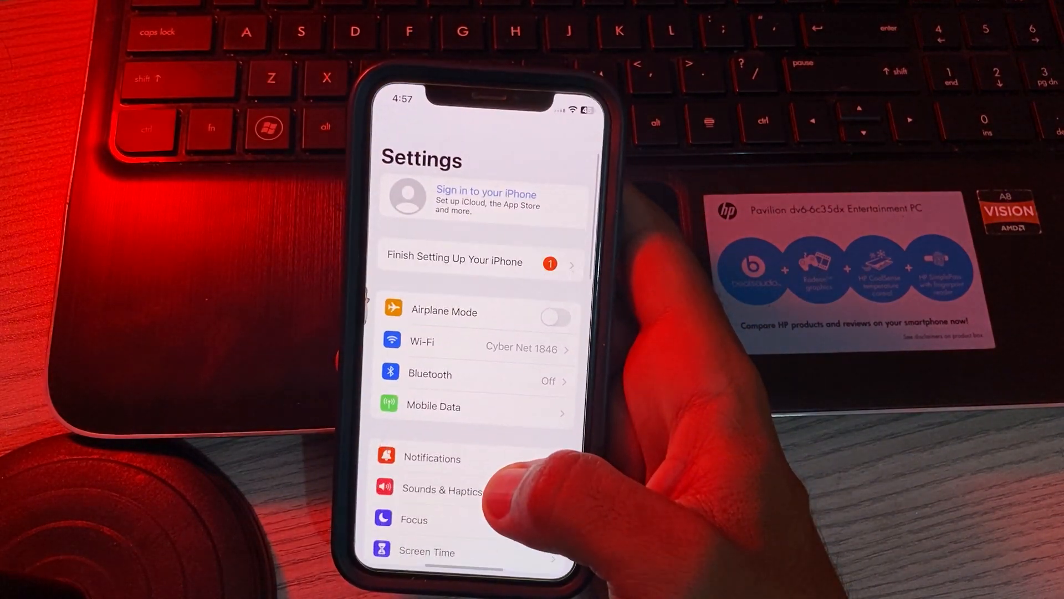
scroll(down, 3)
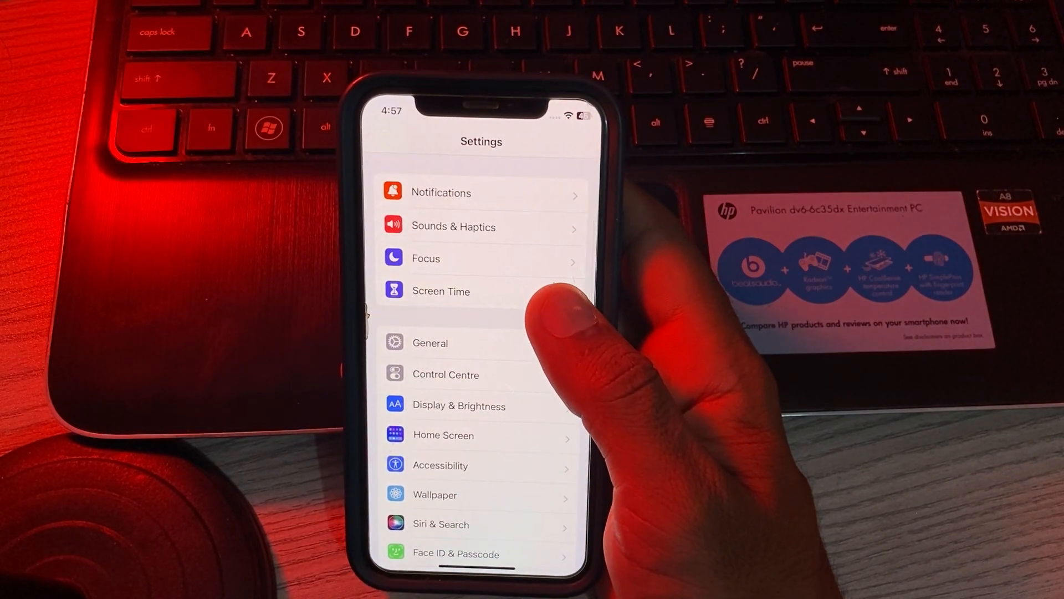
click(440, 290)
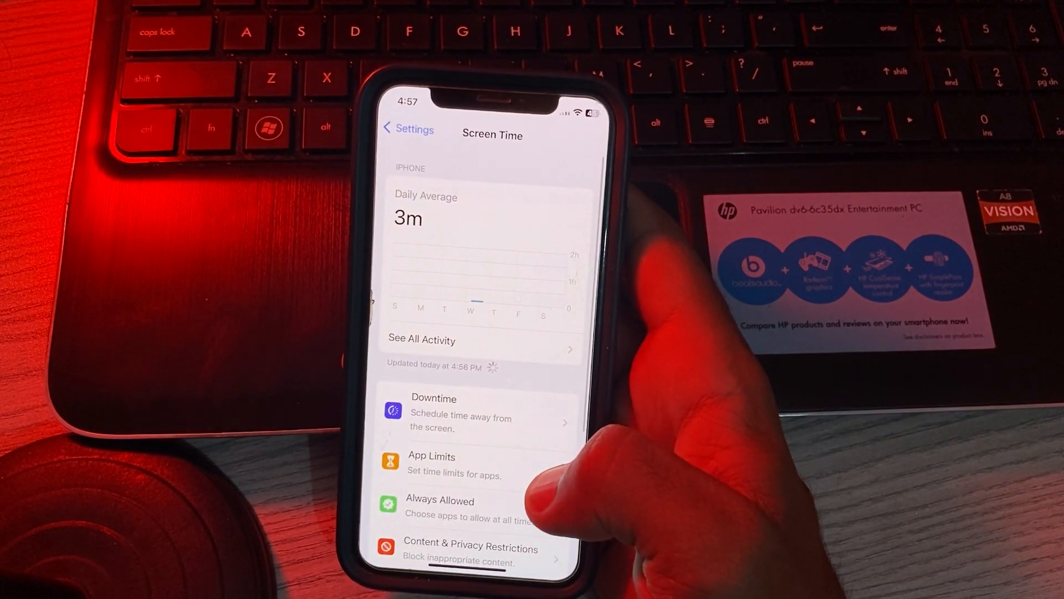
scroll(down, 3)
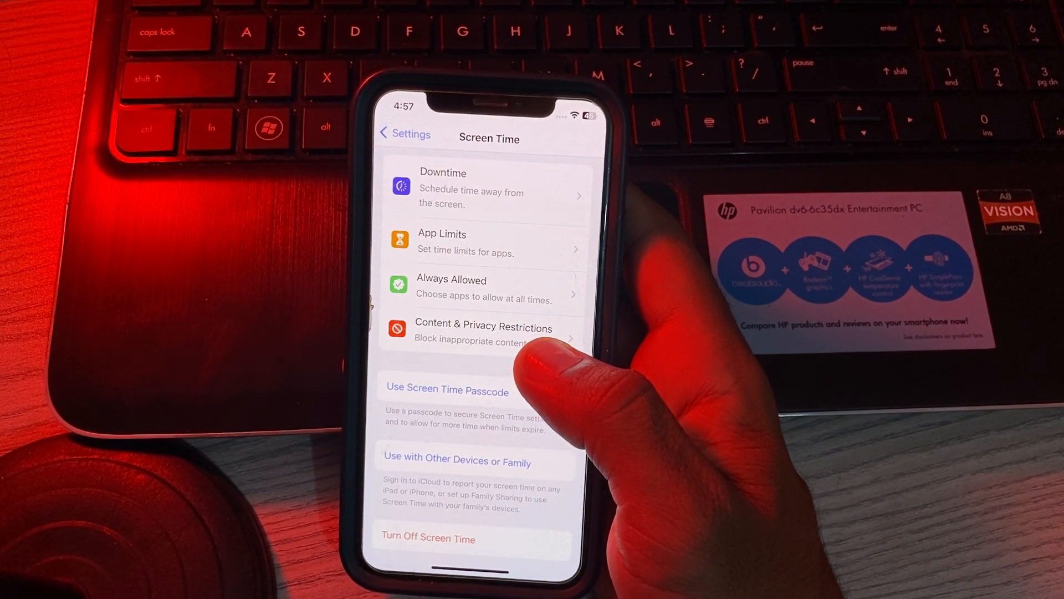
click(483, 333)
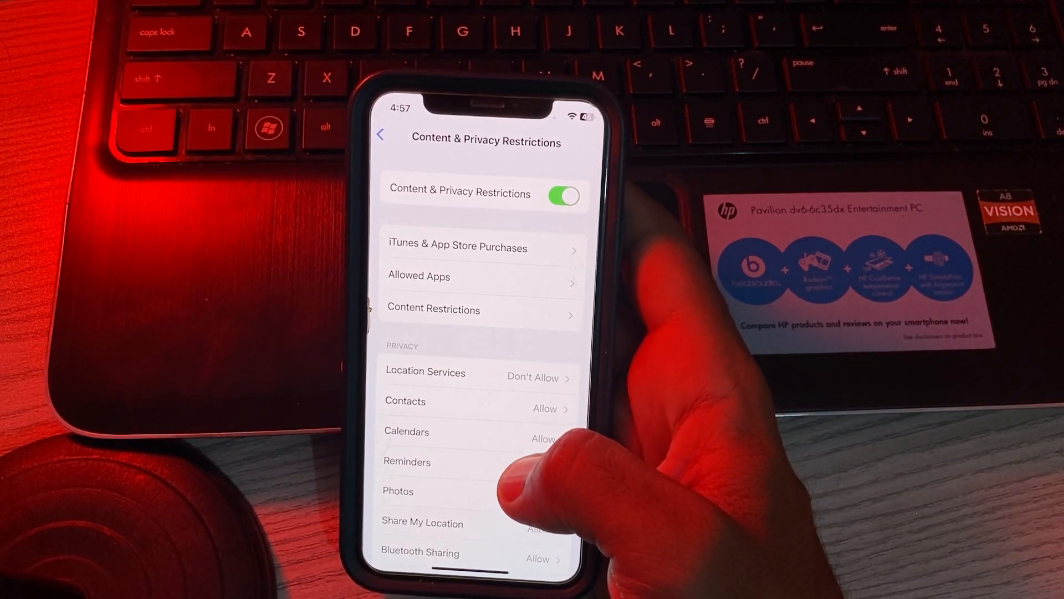
Set Location Services restrictions to Allow Changes and return to the home screen.
scroll(down, 3)
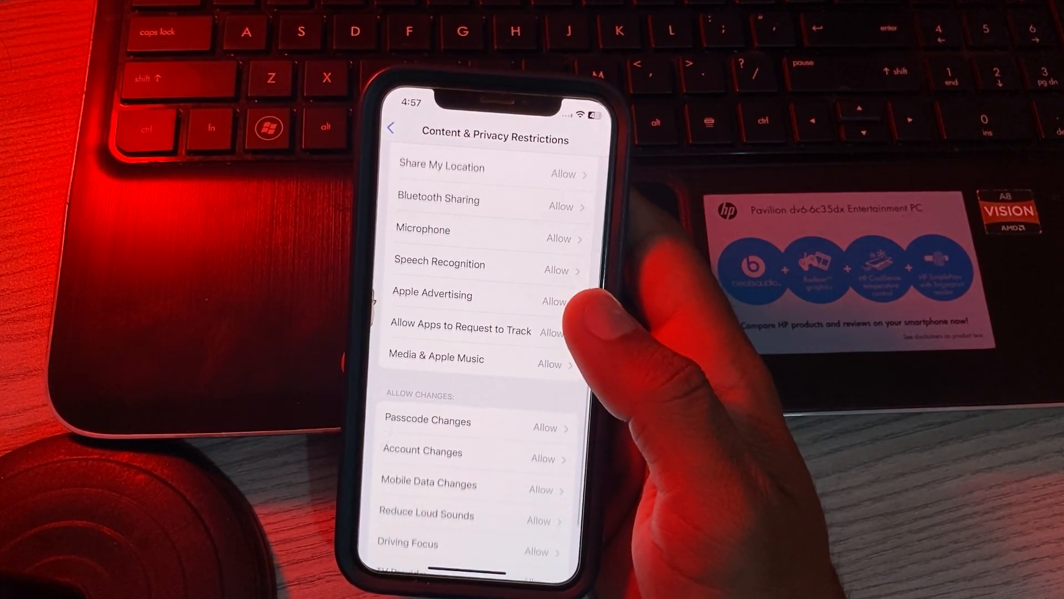
scroll(down, 3)
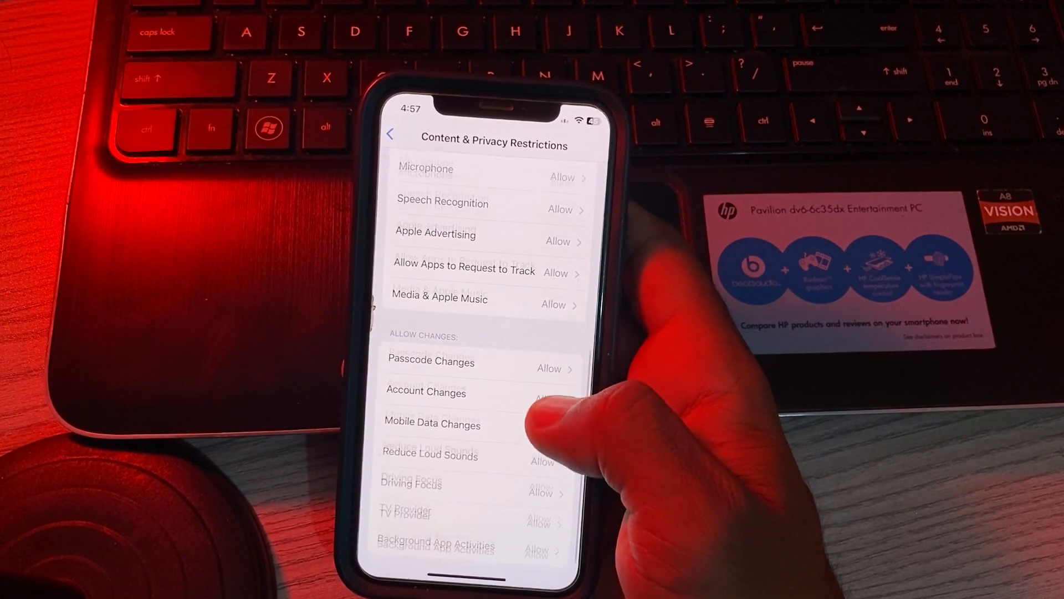
scroll(down, 3)
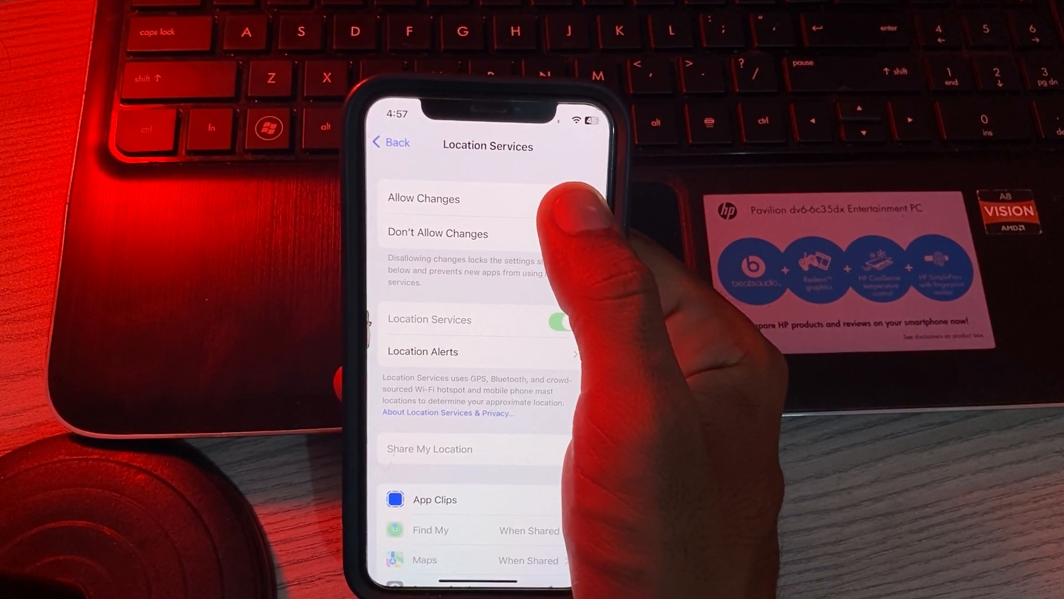
click(424, 198)
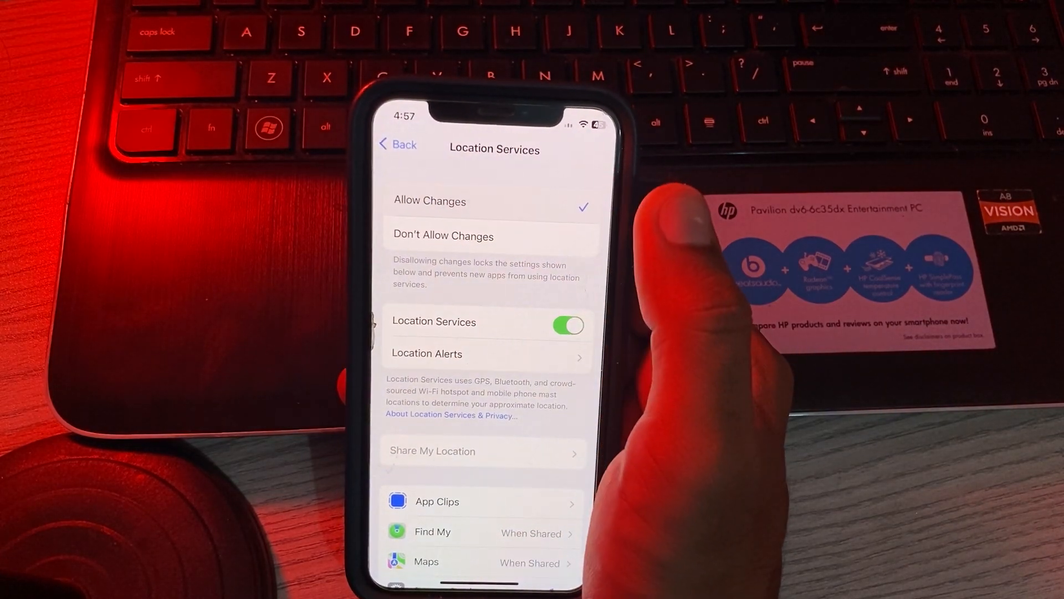
click(398, 144)
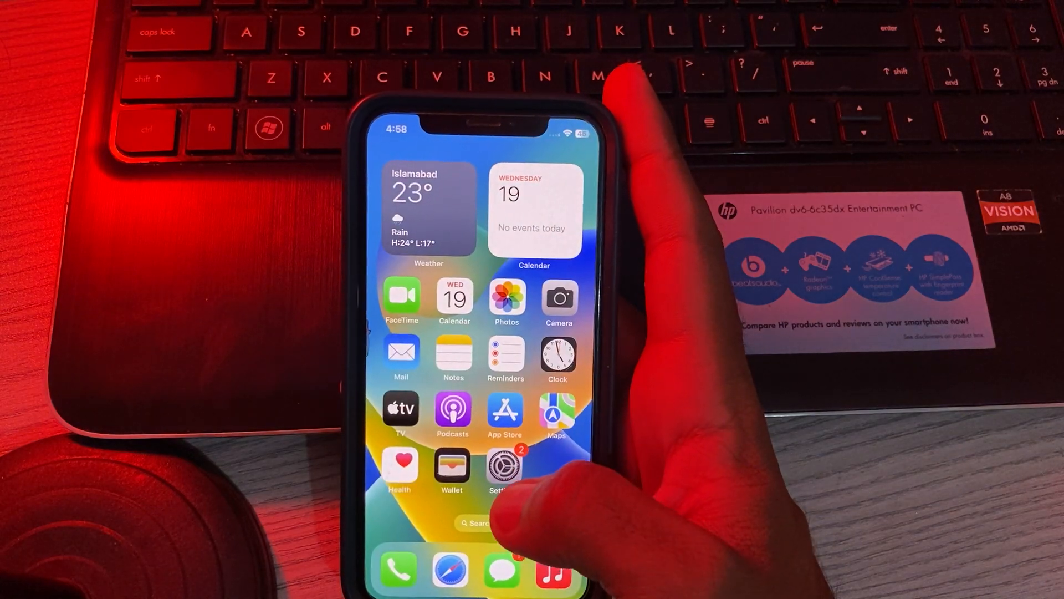
Reach Location Services under Privacy & Security, now adjustable.
click(502, 466)
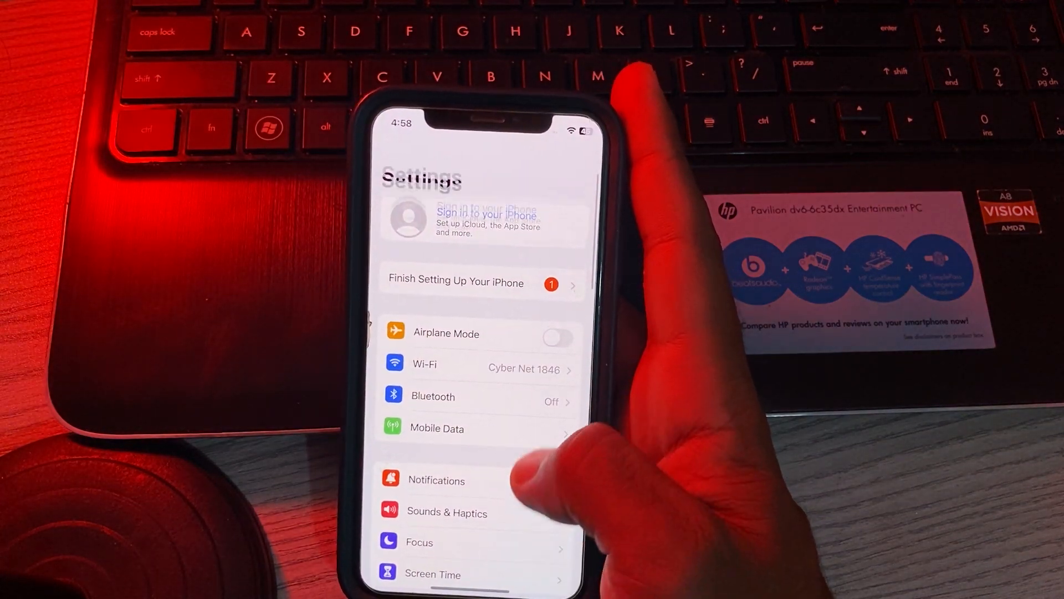
scroll(down, 3)
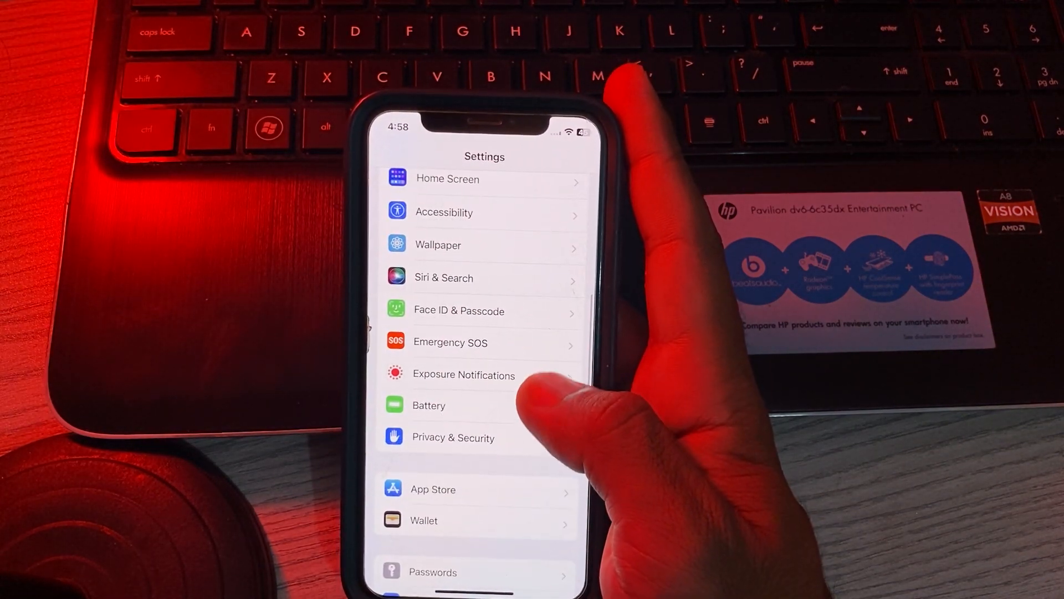
scroll(down, 3)
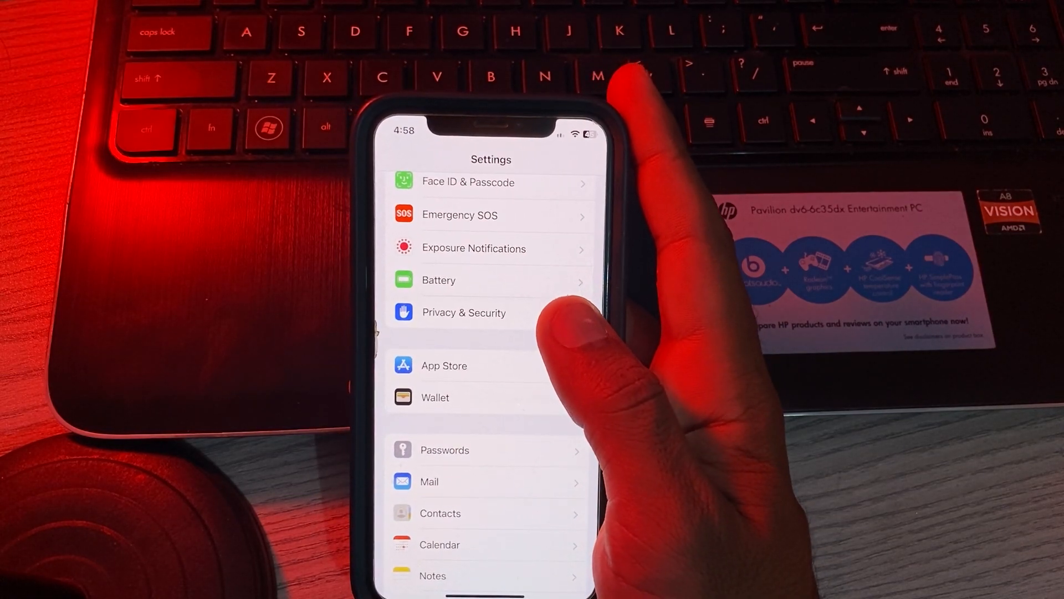
click(464, 313)
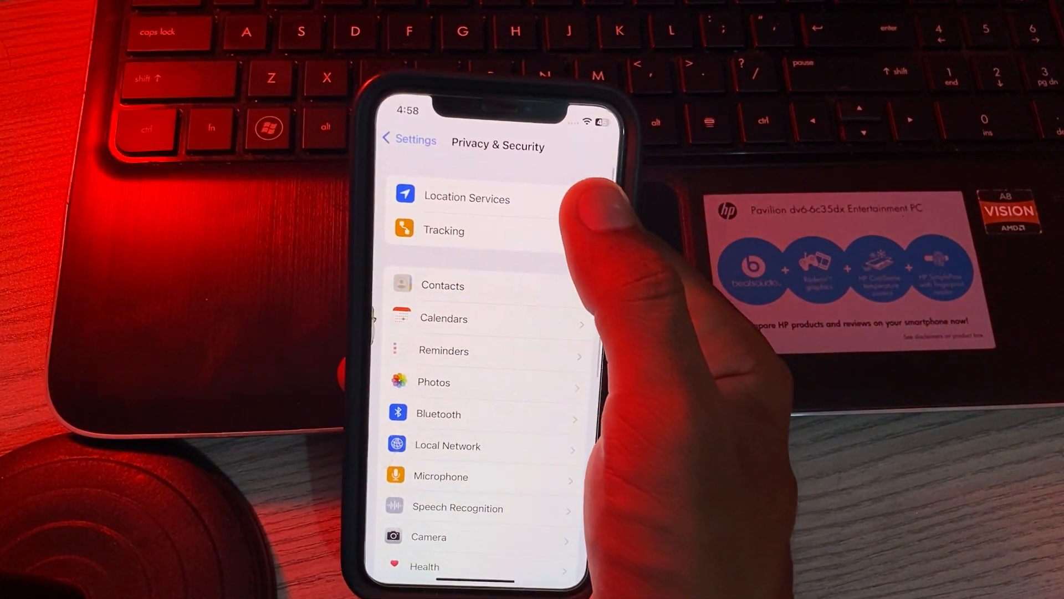
click(467, 197)
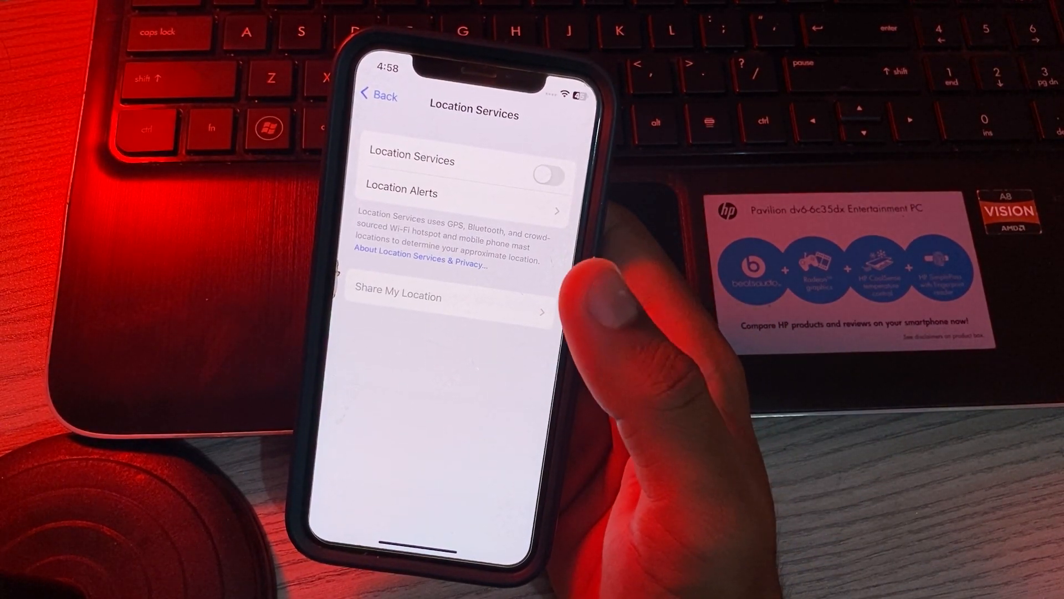
Toggle Location Services on, then off again, confirming the Turn Off warning.
click(548, 174)
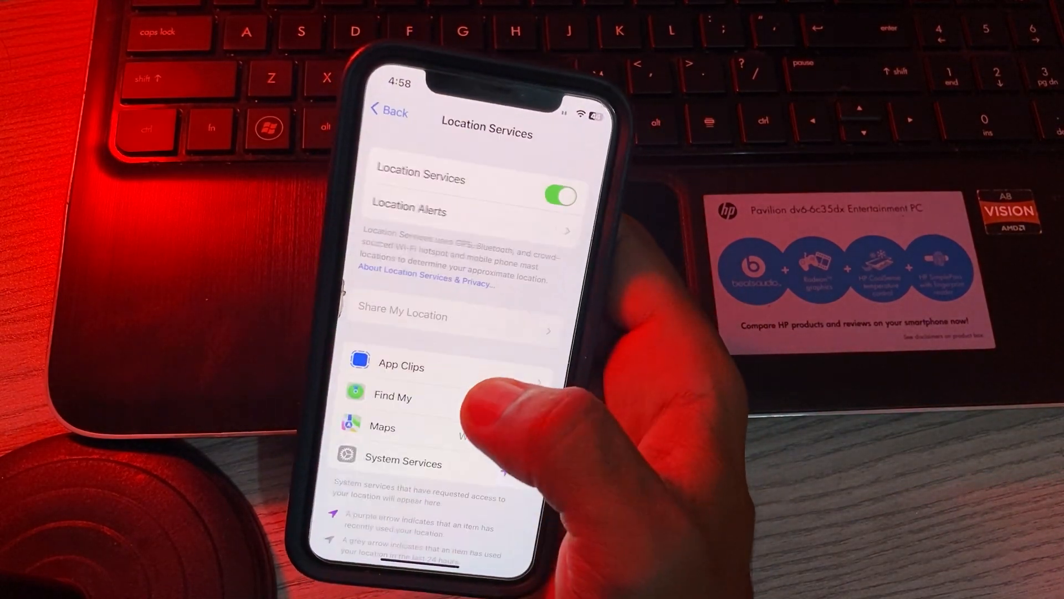
click(558, 196)
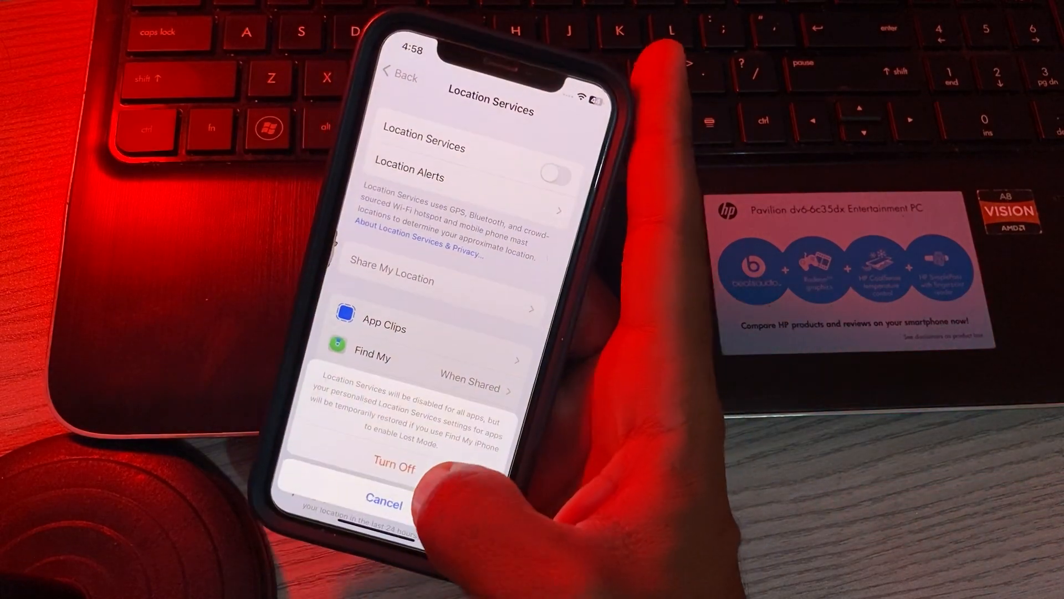
click(393, 467)
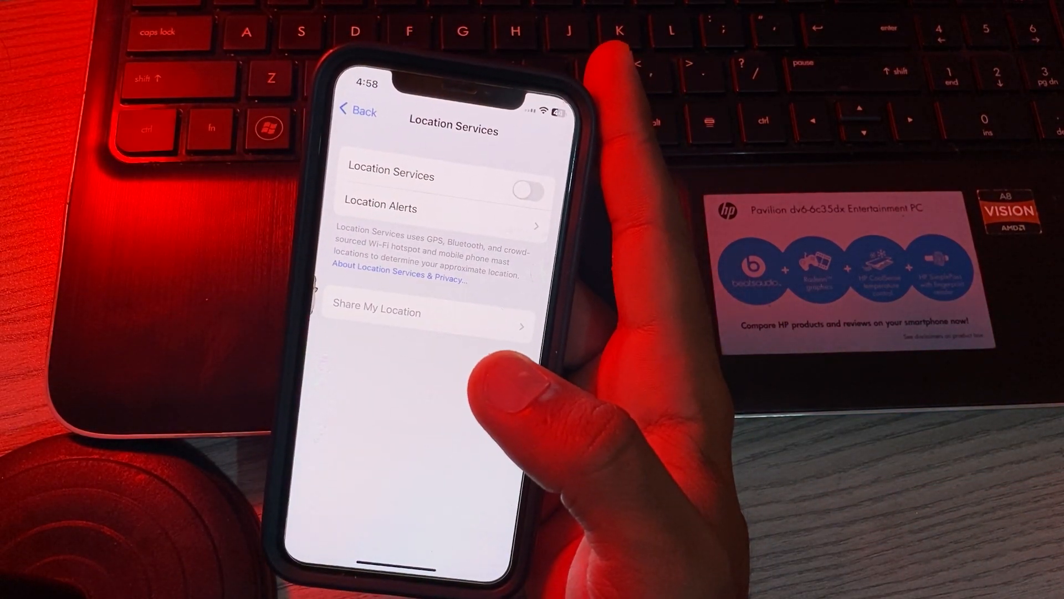